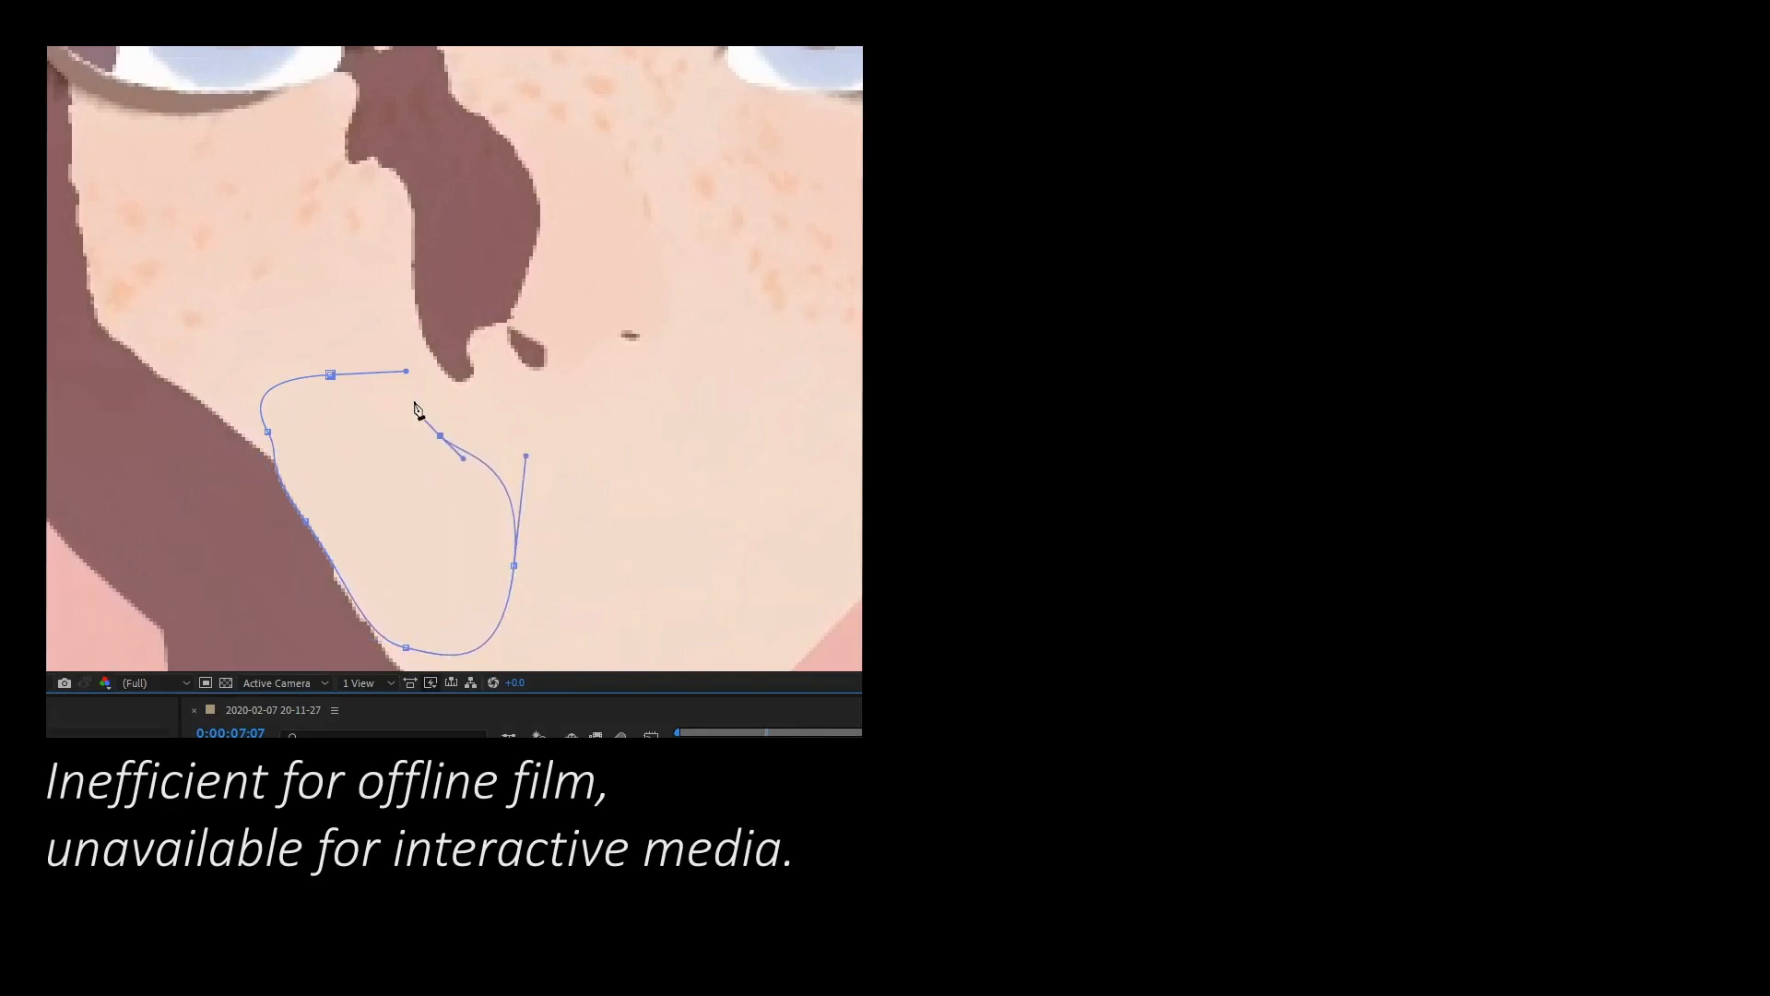
# Advance the slide to show the Blender normals-editing clip beside the After Effects clip.
pyautogui.moveTo(404, 372); pyautogui.dragTo(282, 372)
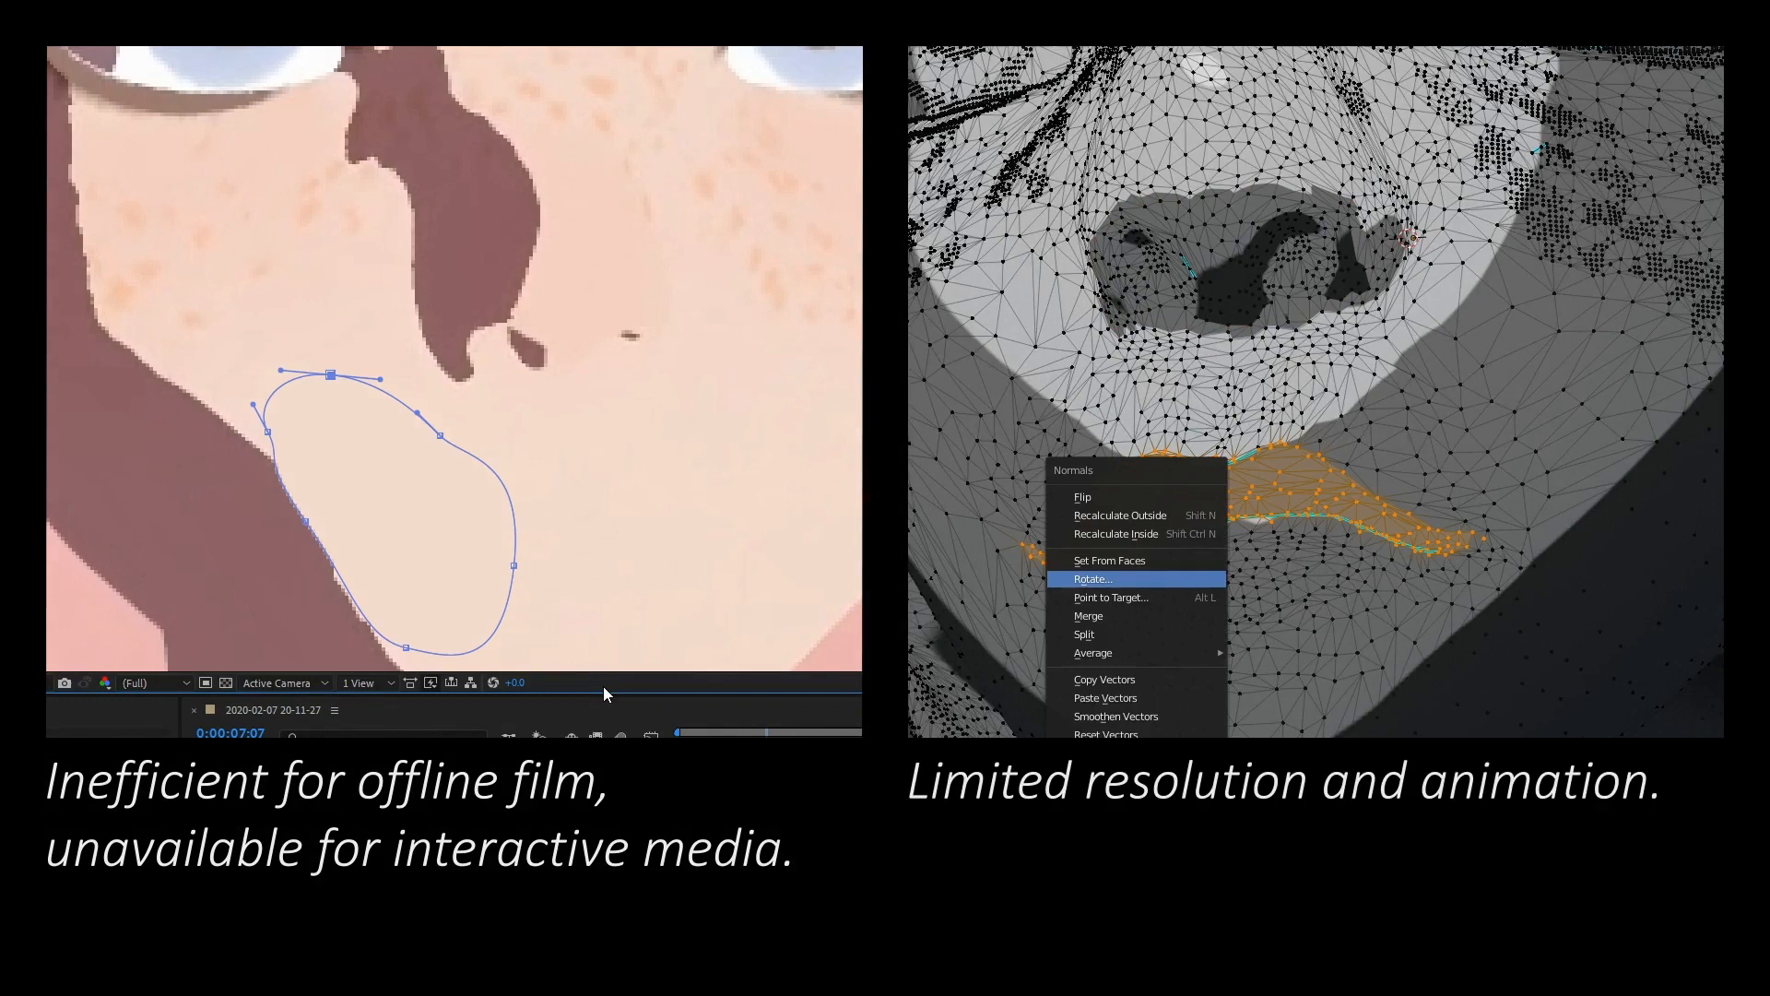
# Leave the comparison slides for the full-screen Maya scene of the stylized face.
pyautogui.click(1091, 579)
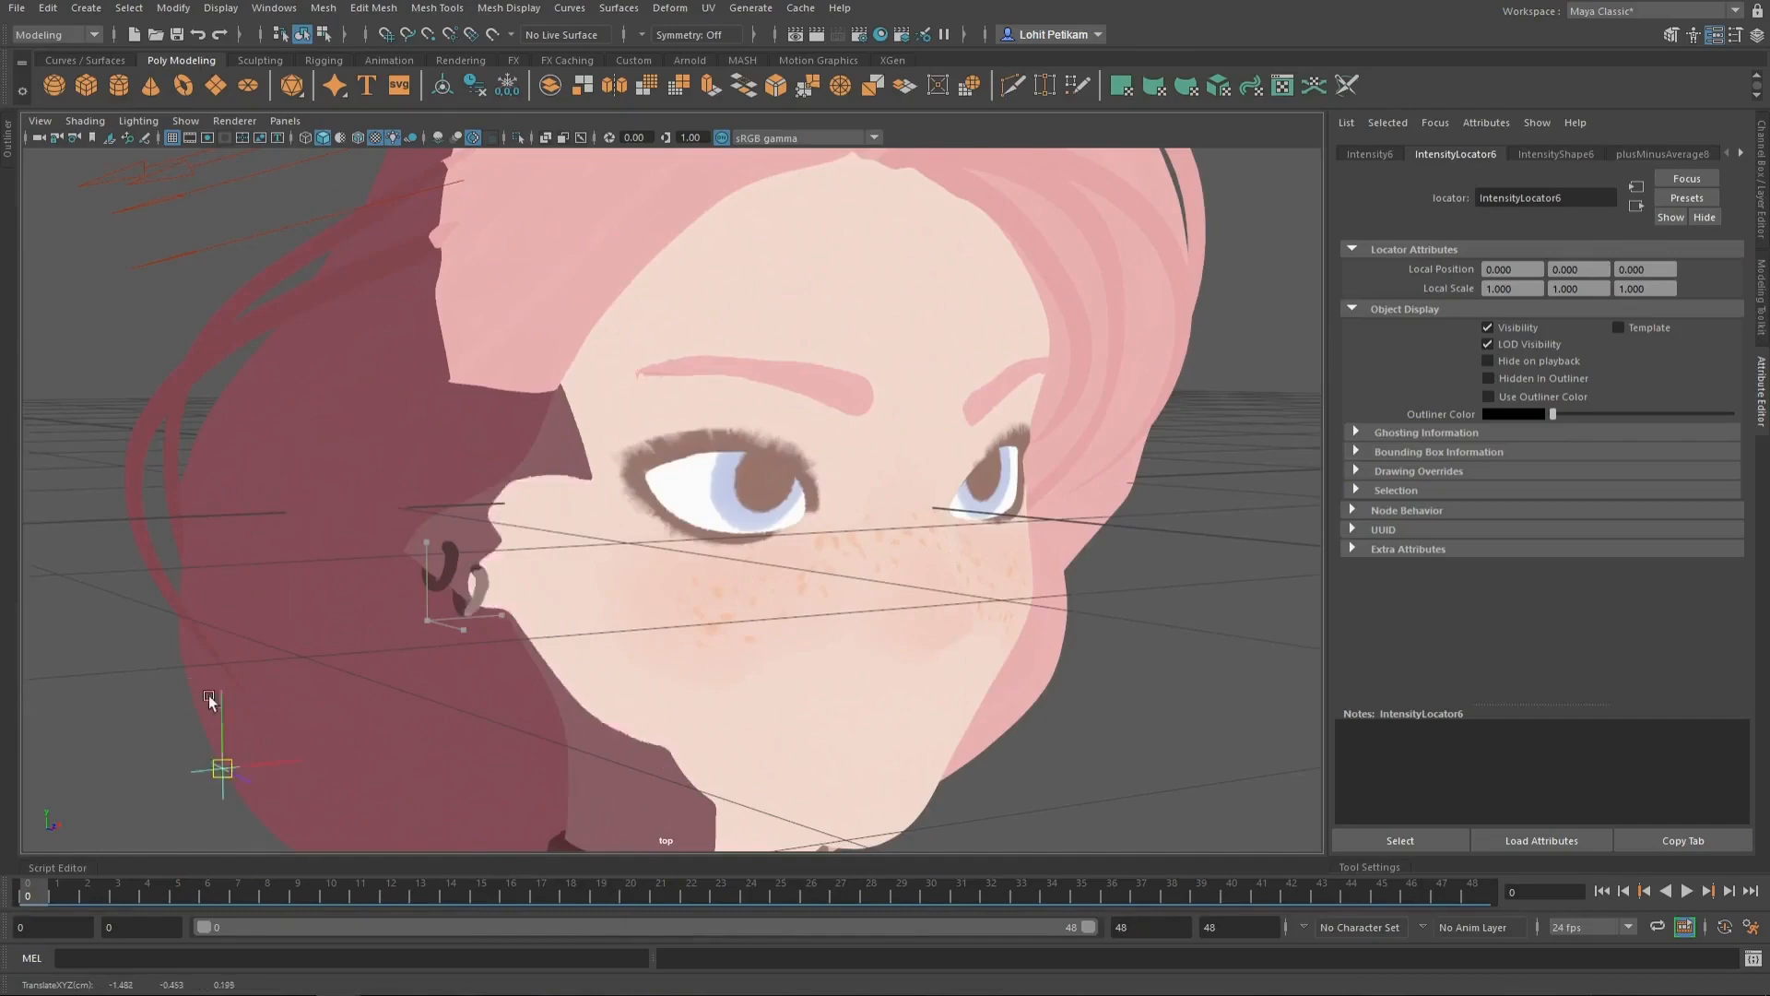
pyautogui.click(1554, 154)
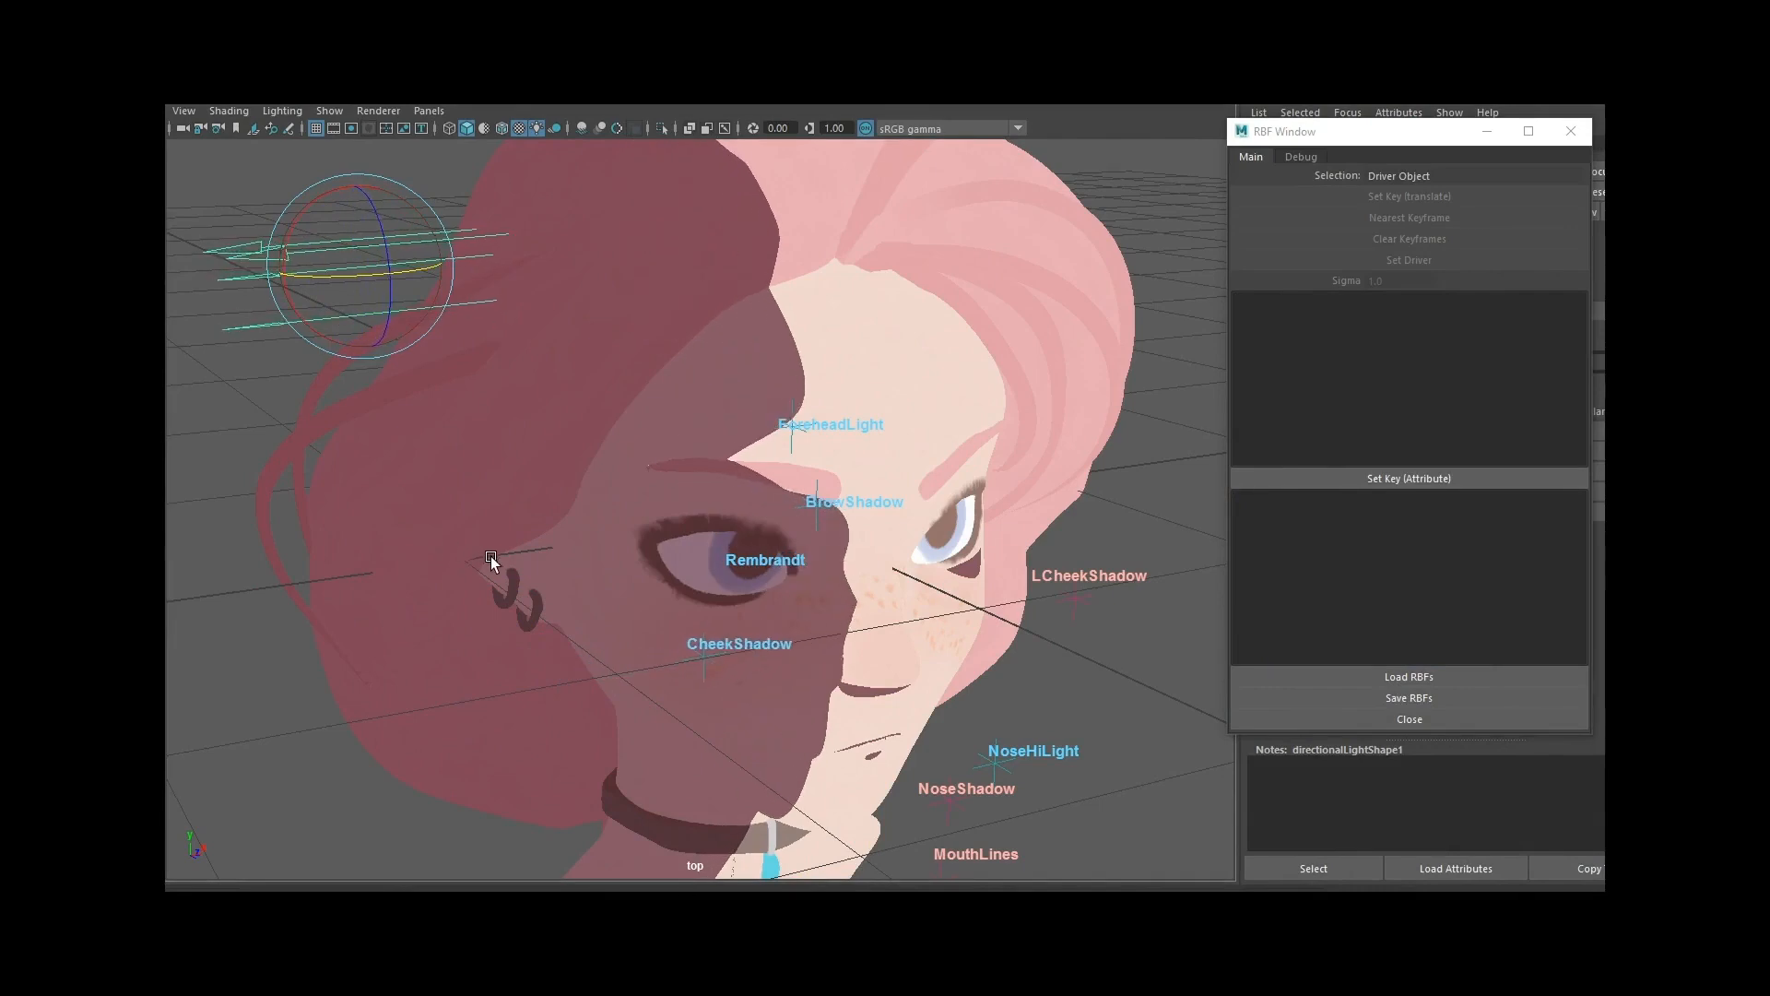
# Shift the ForeheadLight locator up onto the brow, then reselect the directional light.
pyautogui.click(941, 427)
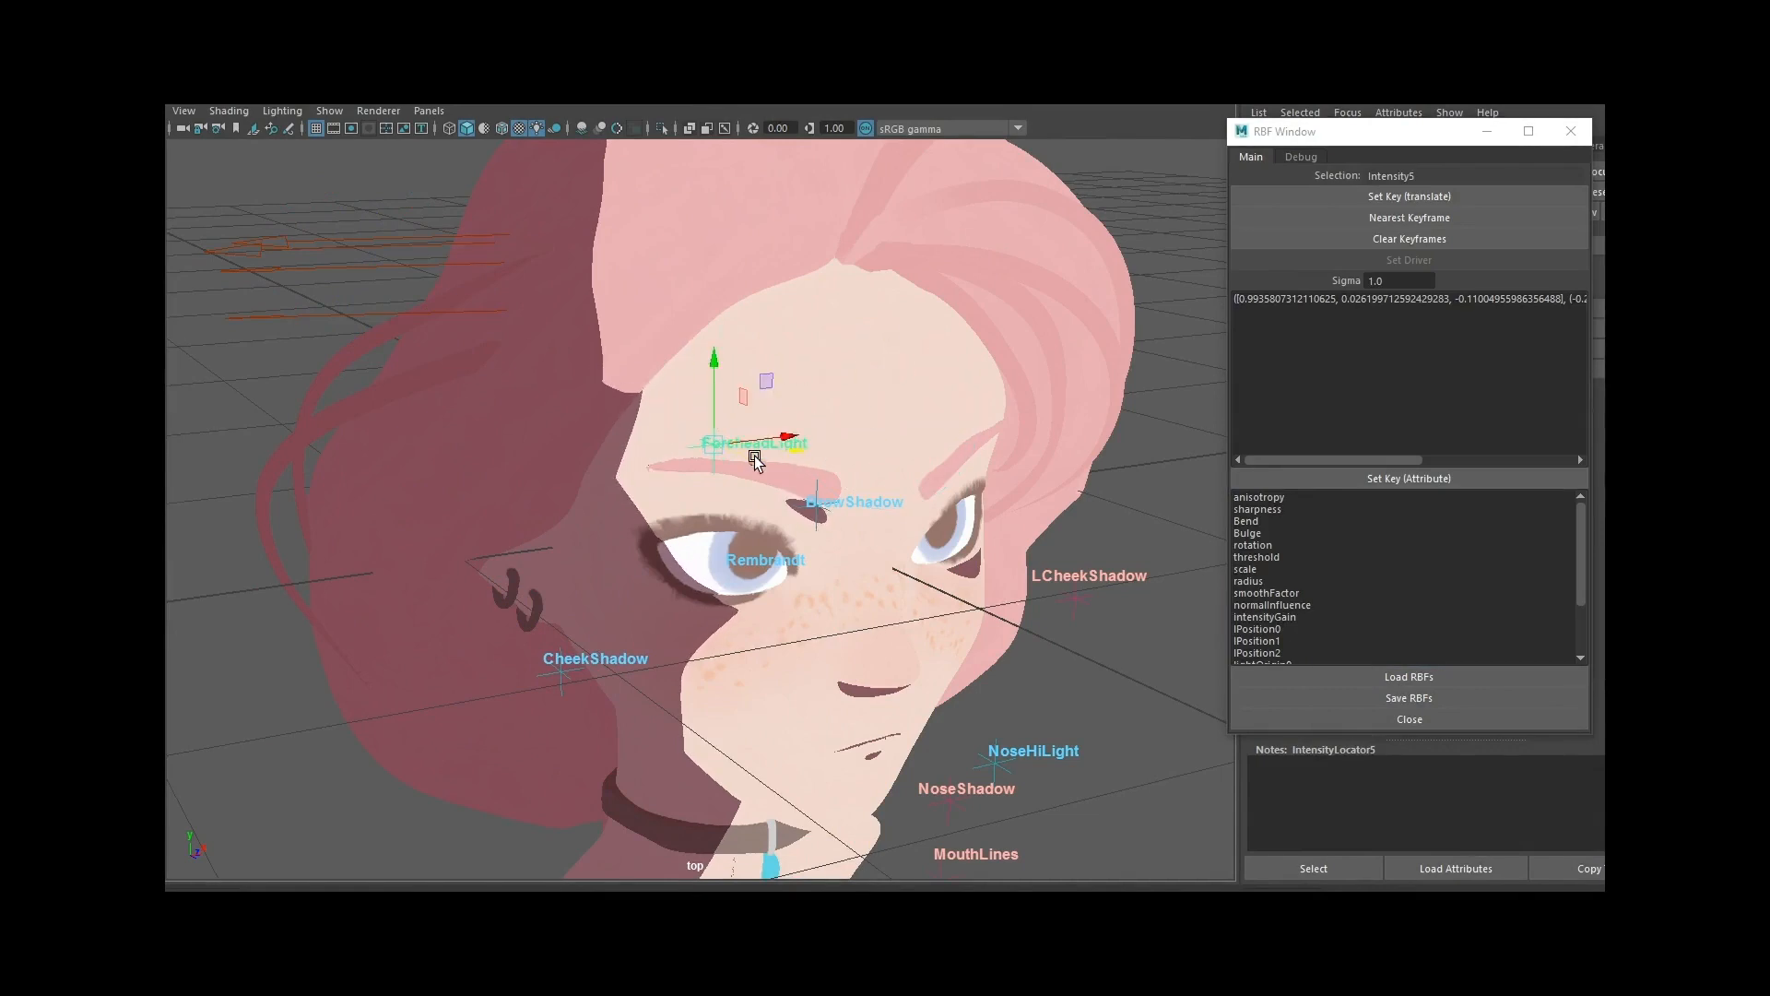
pyautogui.click(316, 299)
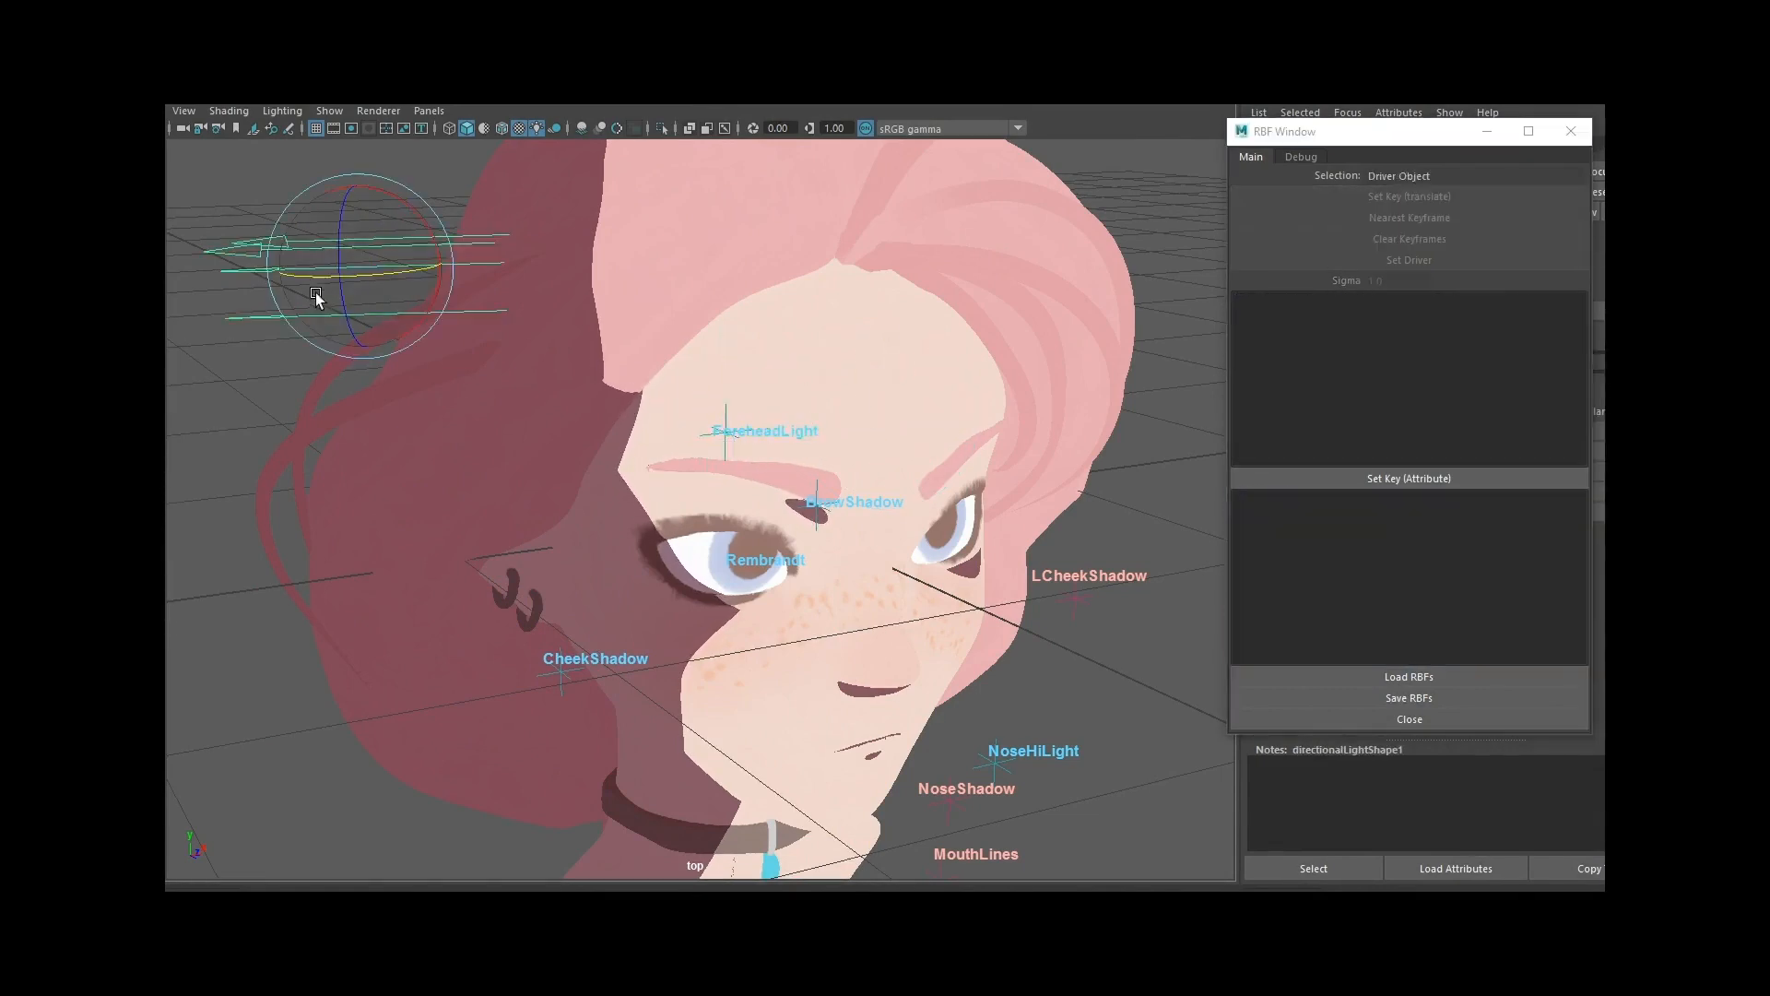